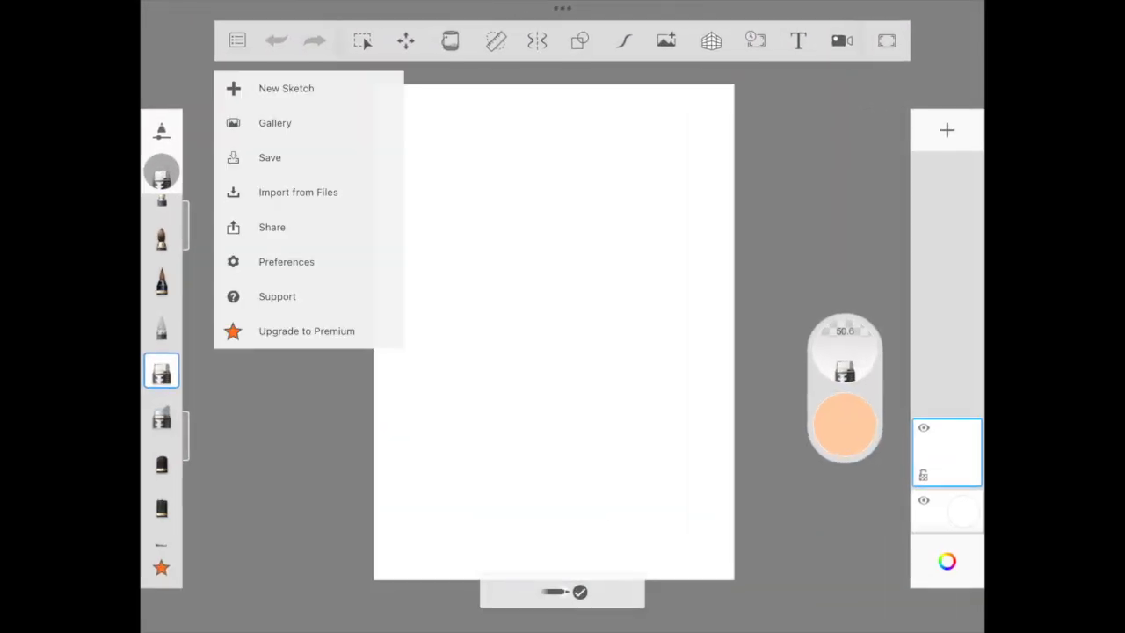
- Dismiss the menu and paint a black band across the canvas top with a large brush
click(237, 41)
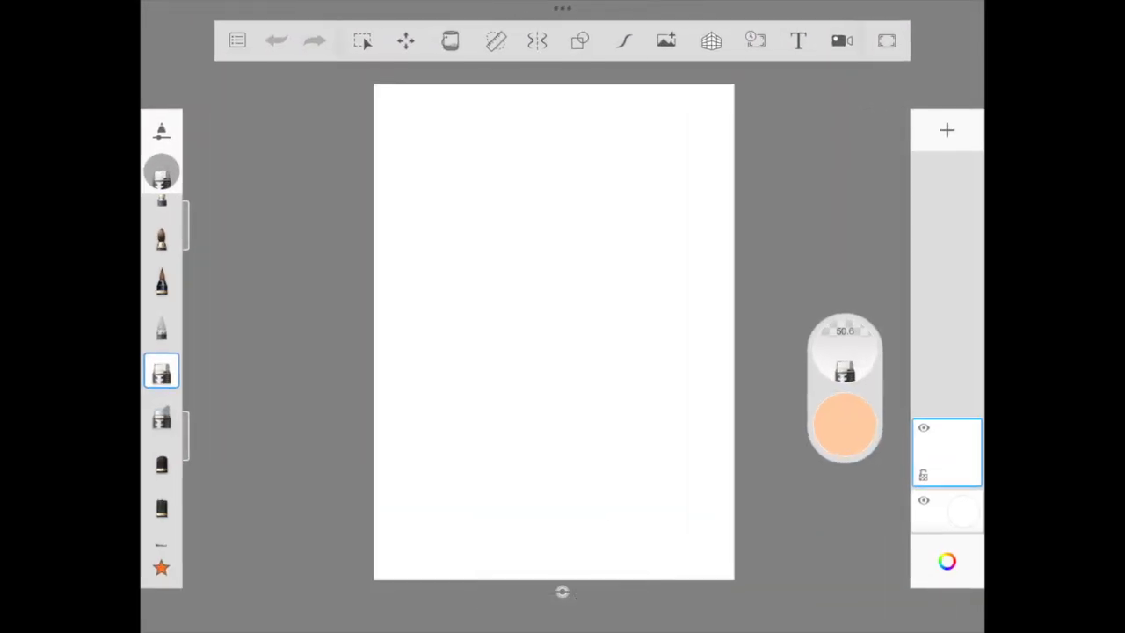
click(161, 413)
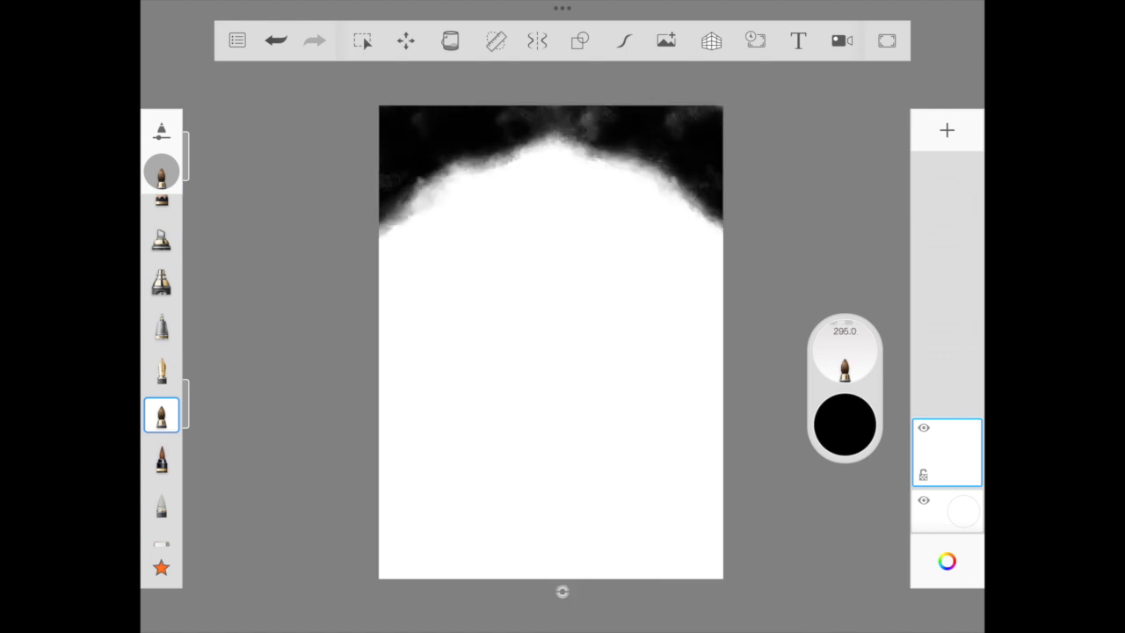
- Paint dark green and yellow-green sky bands, then blend them with a soft brush
click(947, 561)
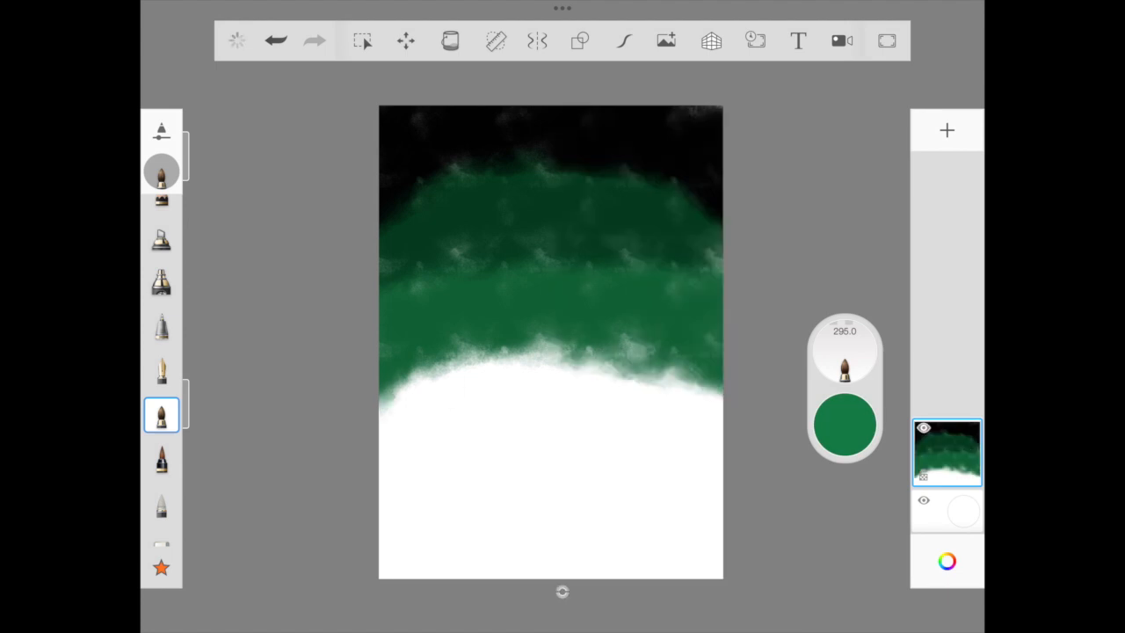
click(844, 424)
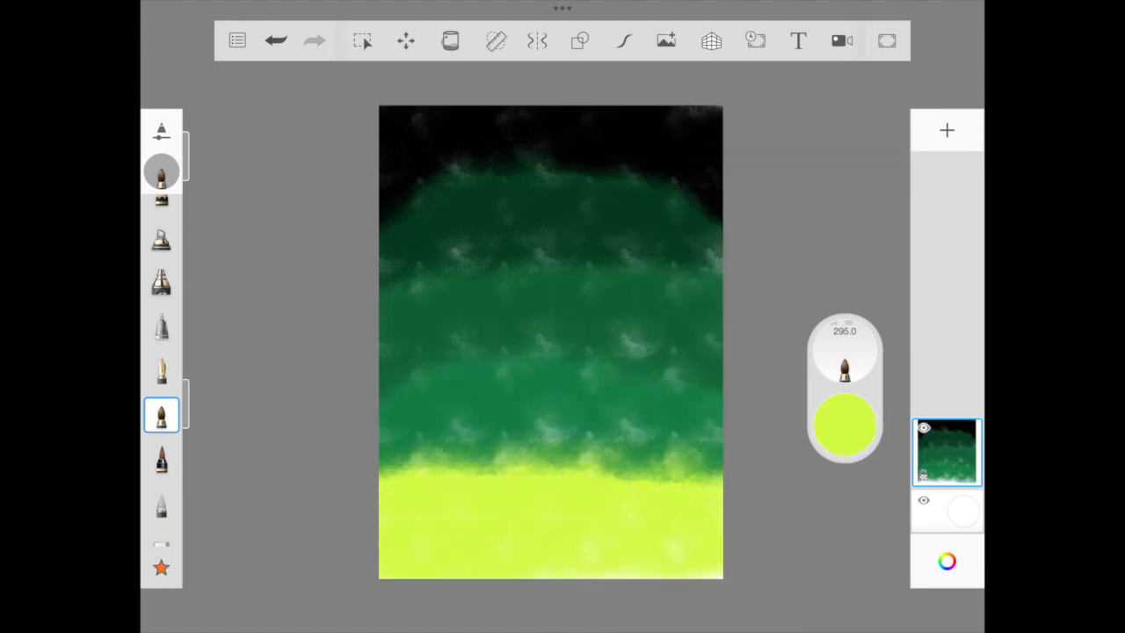
click(161, 414)
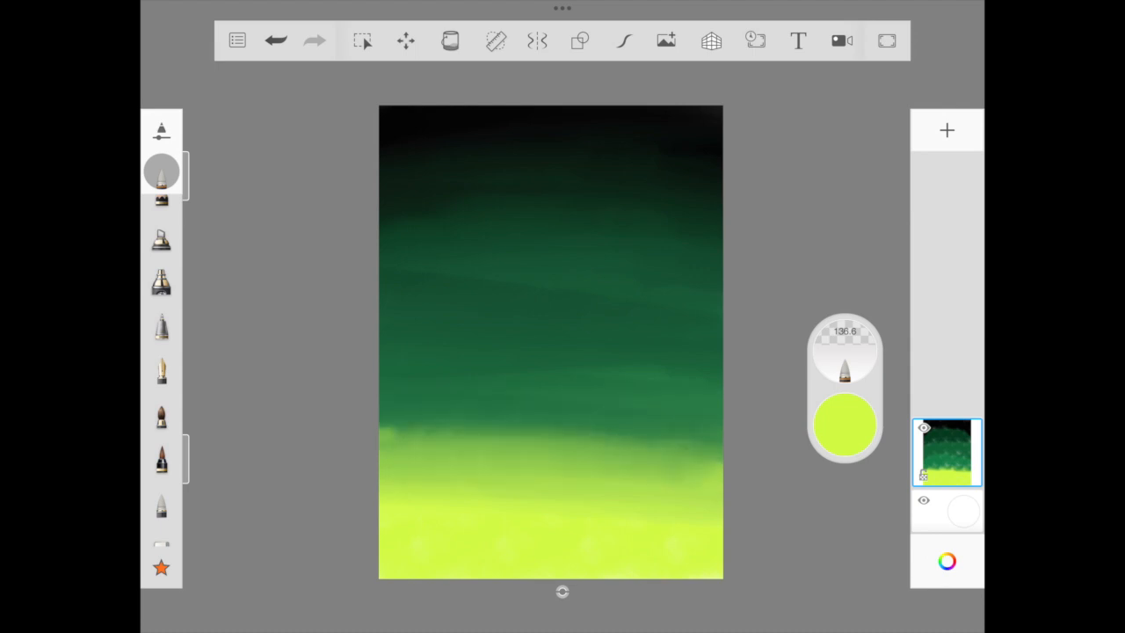
- Blend the sky bands, add a hill layer, and outline the black hill across the lower sky
drag(386, 439, 703, 448)
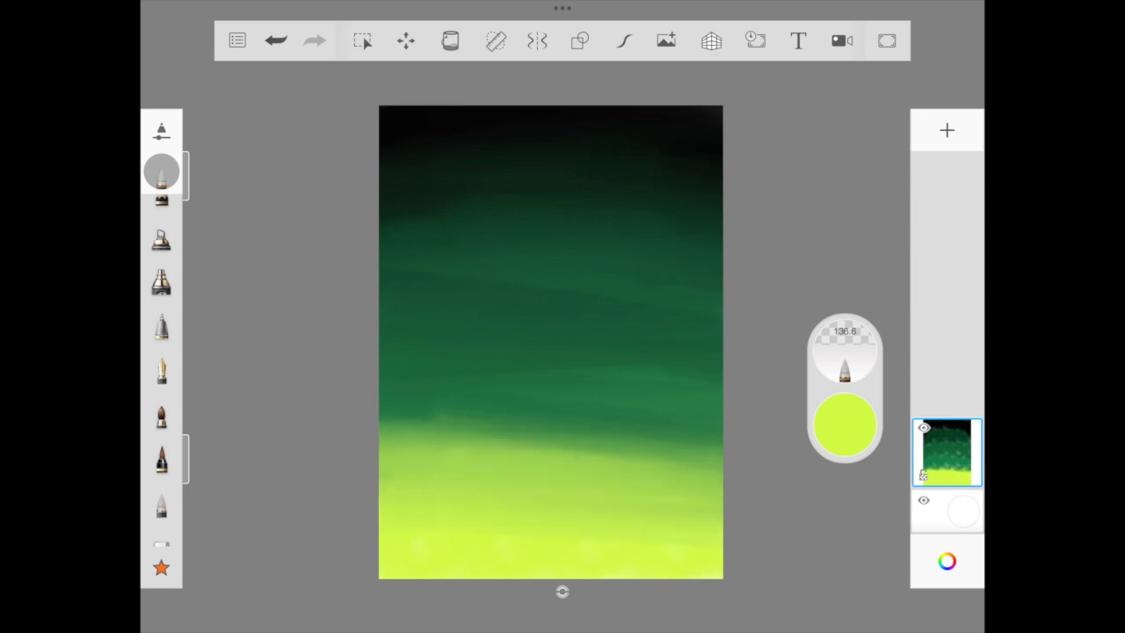
click(946, 561)
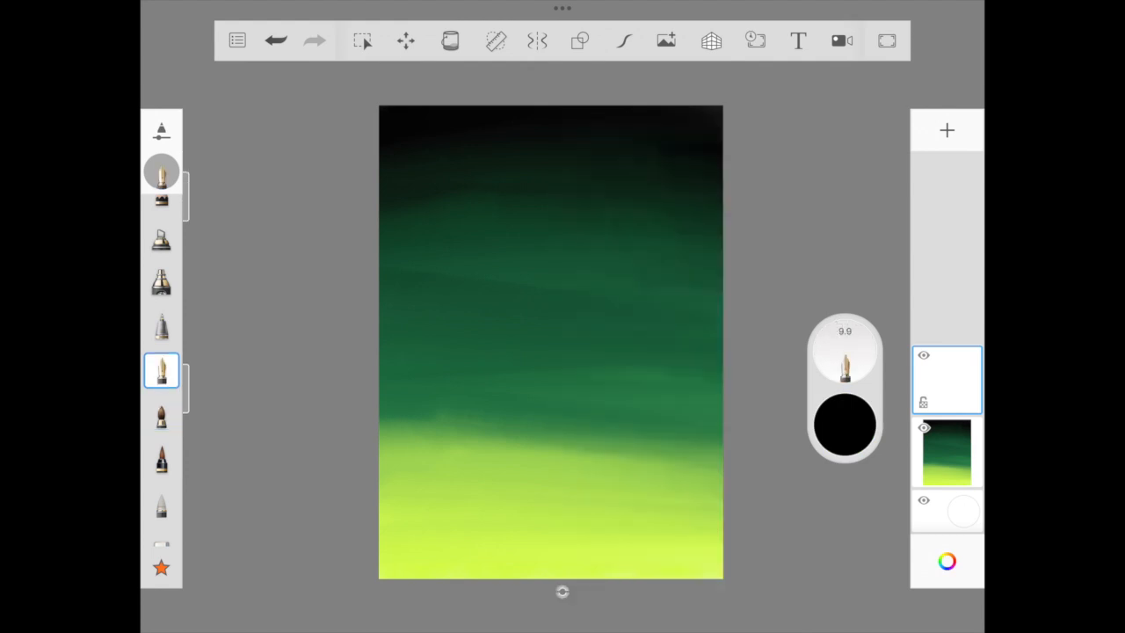
drag(612, 506, 719, 460)
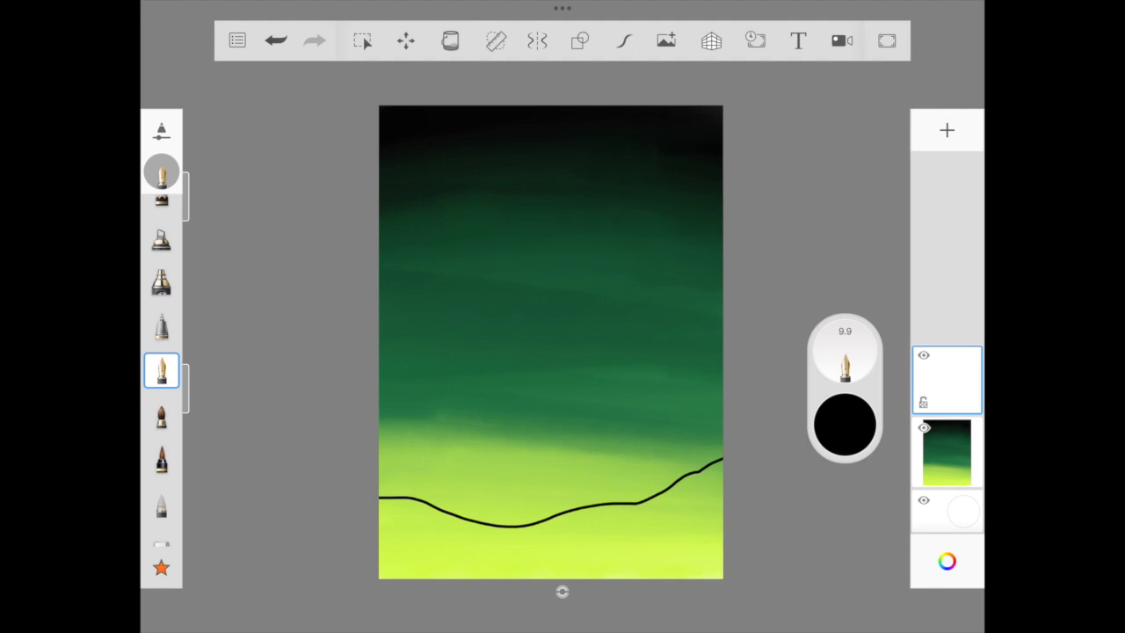
click(449, 41)
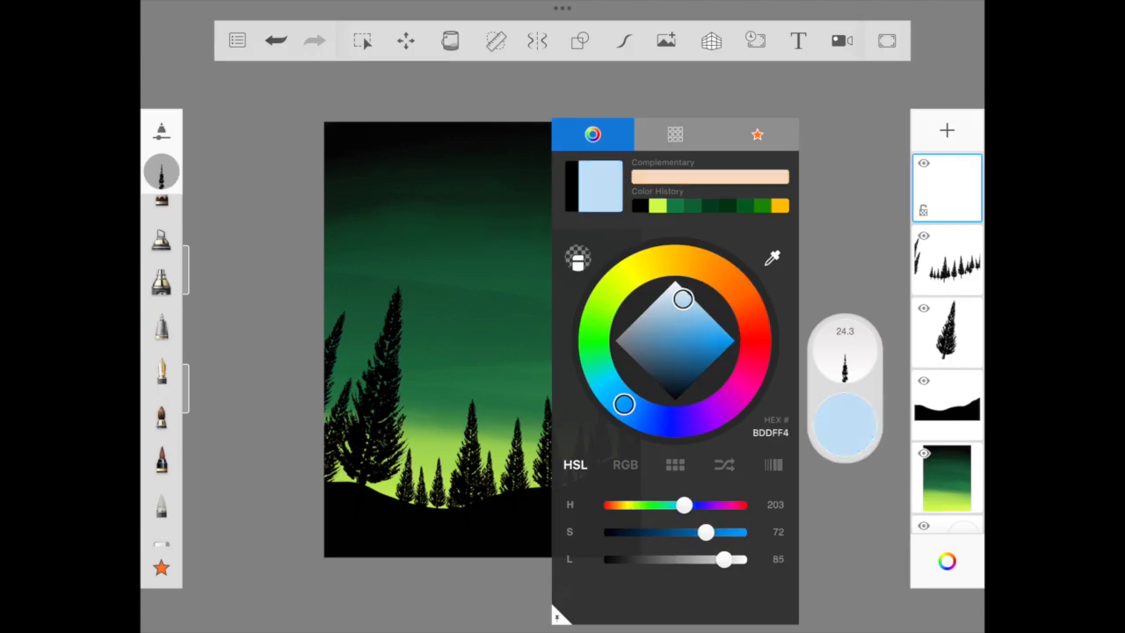
- Paint the pale blue planet and scribble teal, bright green and cyan markings over it
click(580, 40)
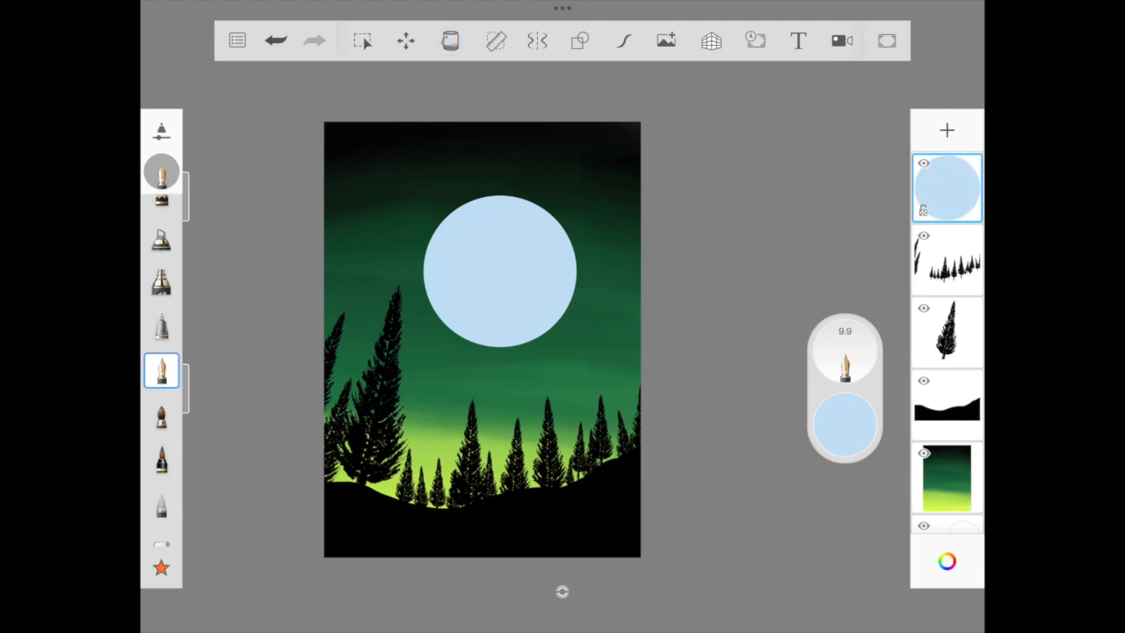
click(844, 423)
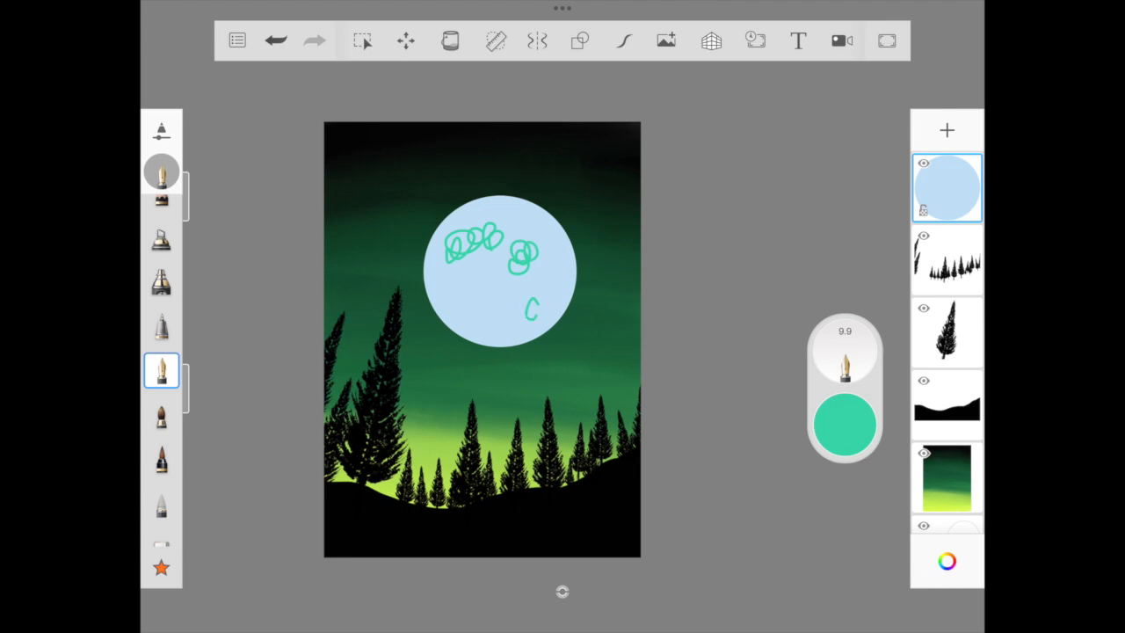
click(843, 424)
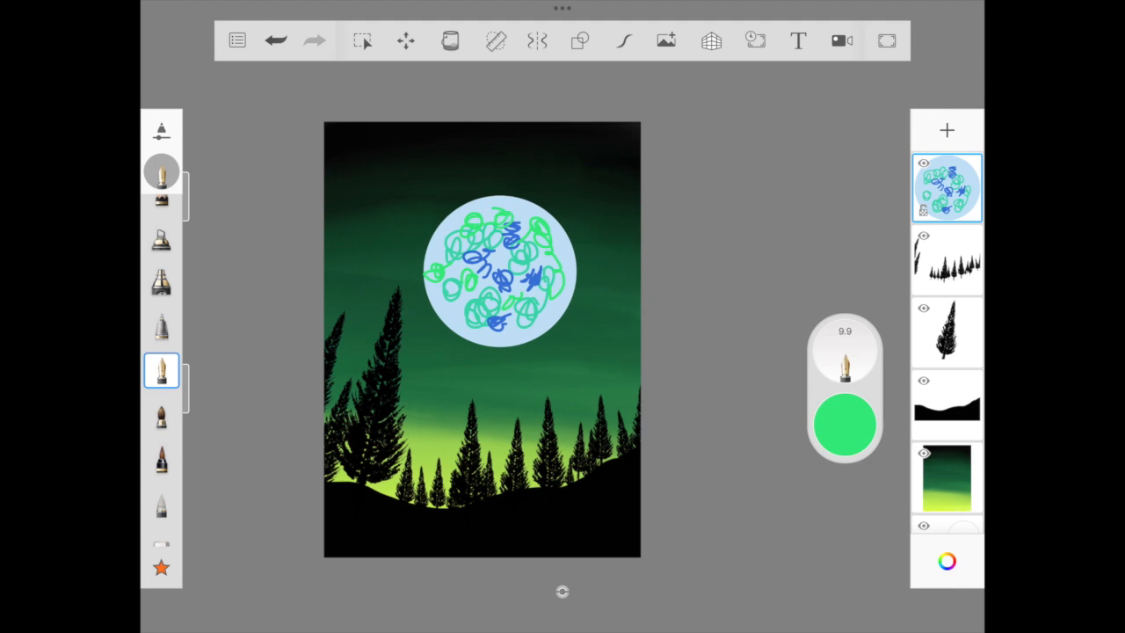
click(843, 425)
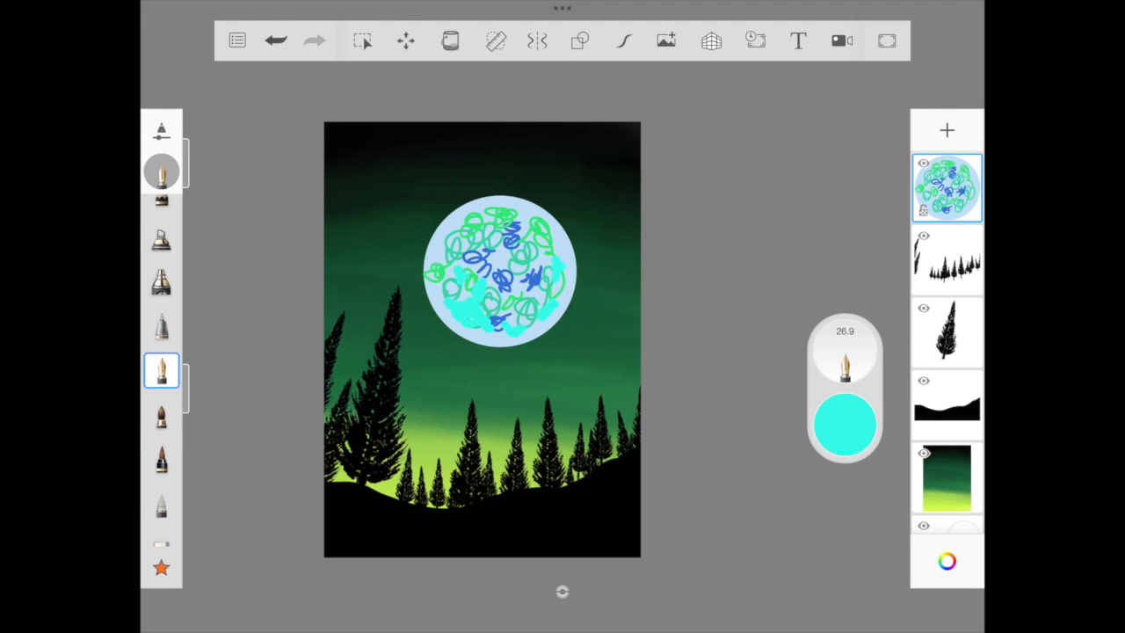
click(162, 369)
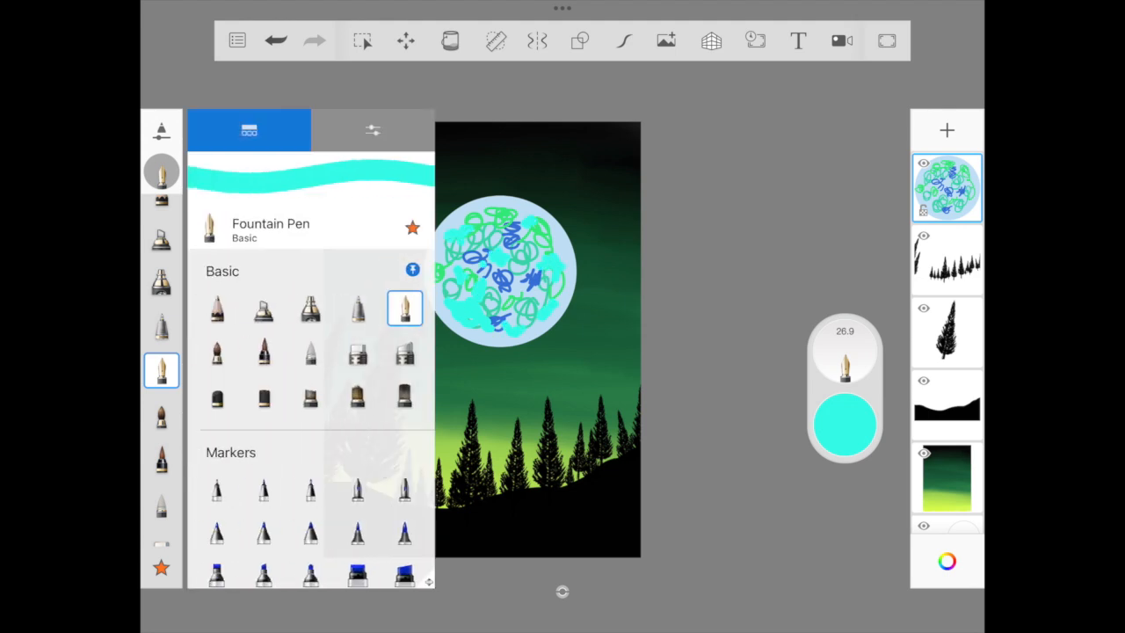
- Smudge the planet's scribbles into soft marbled swirls with a blender brush
click(372, 130)
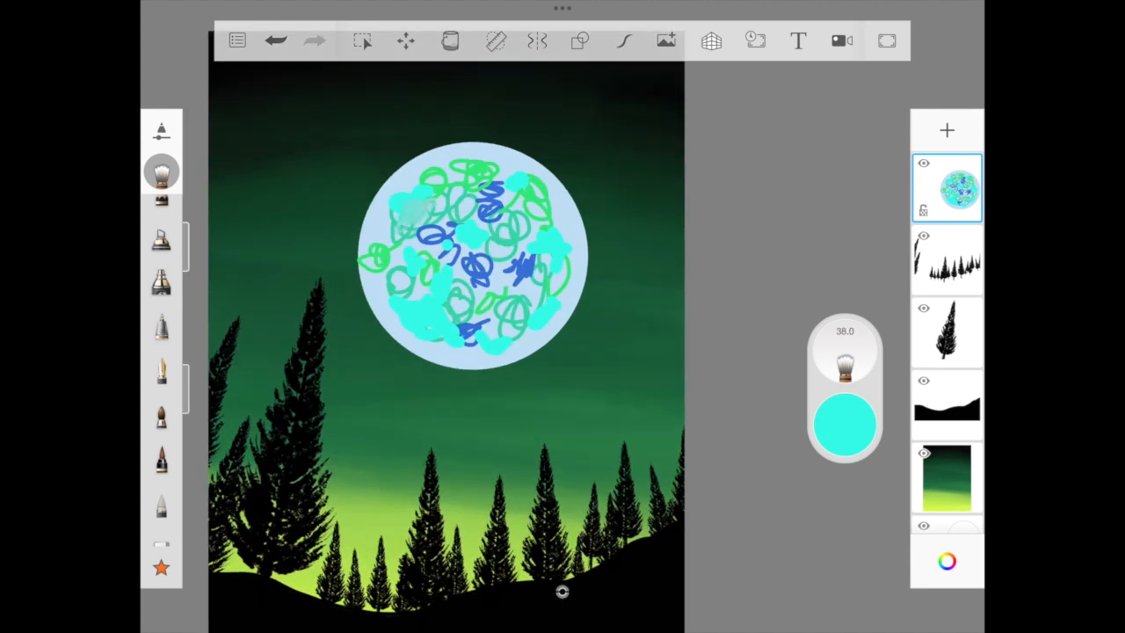
drag(439, 202, 413, 224)
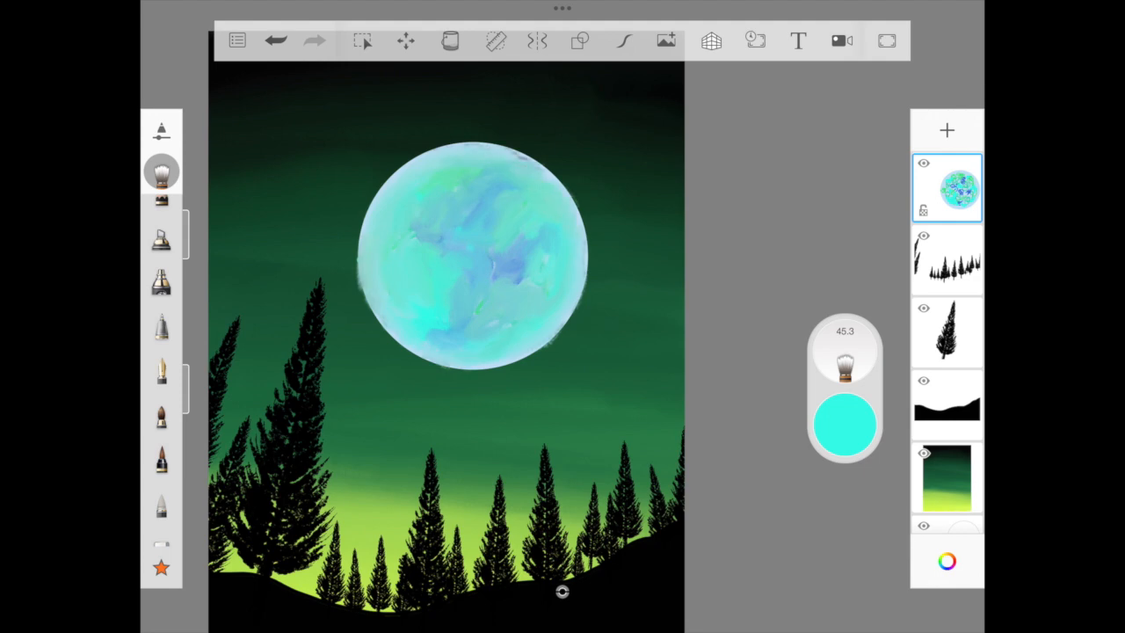
- Scale the planet layer down with Transform into a small glowing orb and confirm
click(580, 40)
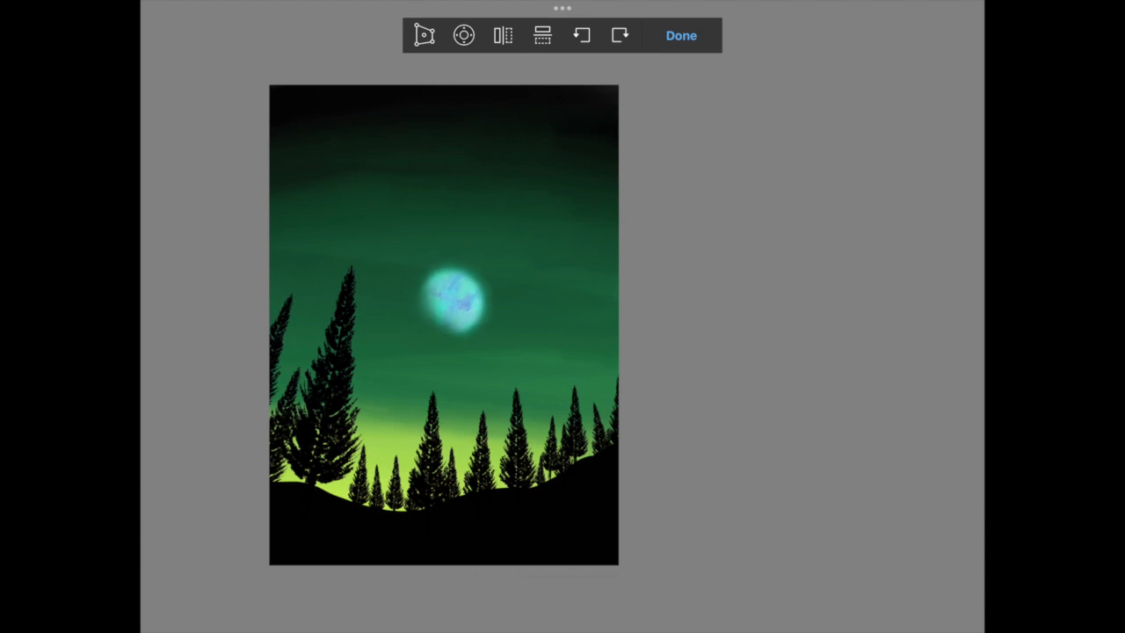
click(681, 35)
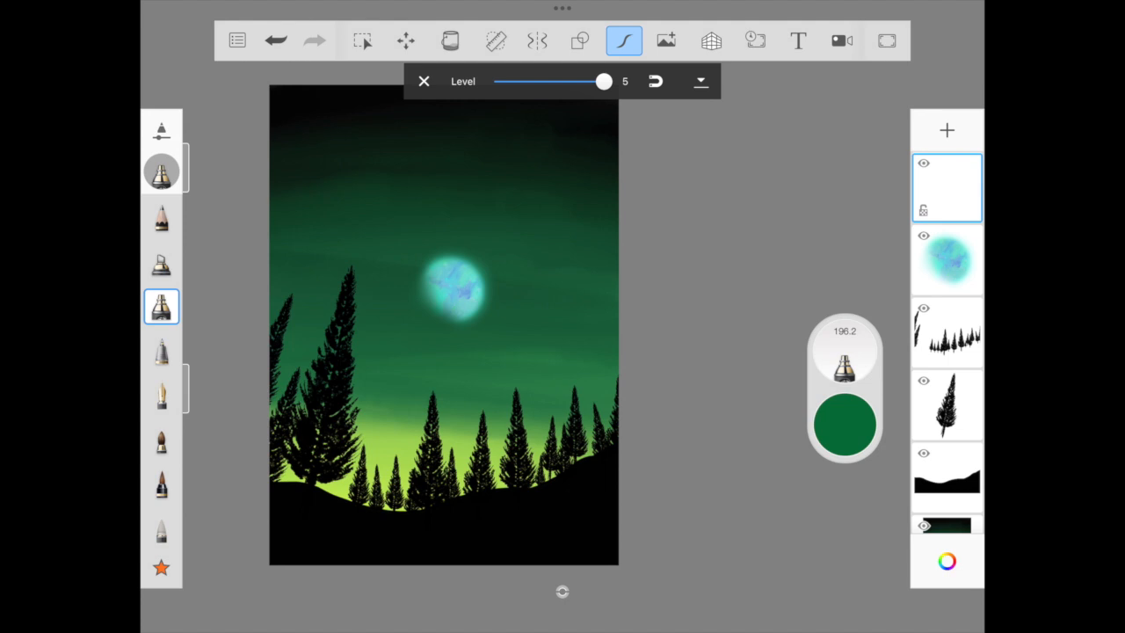
- Outline the green saucer's dome, brim and underside on the new top layer
drag(343, 202, 540, 203)
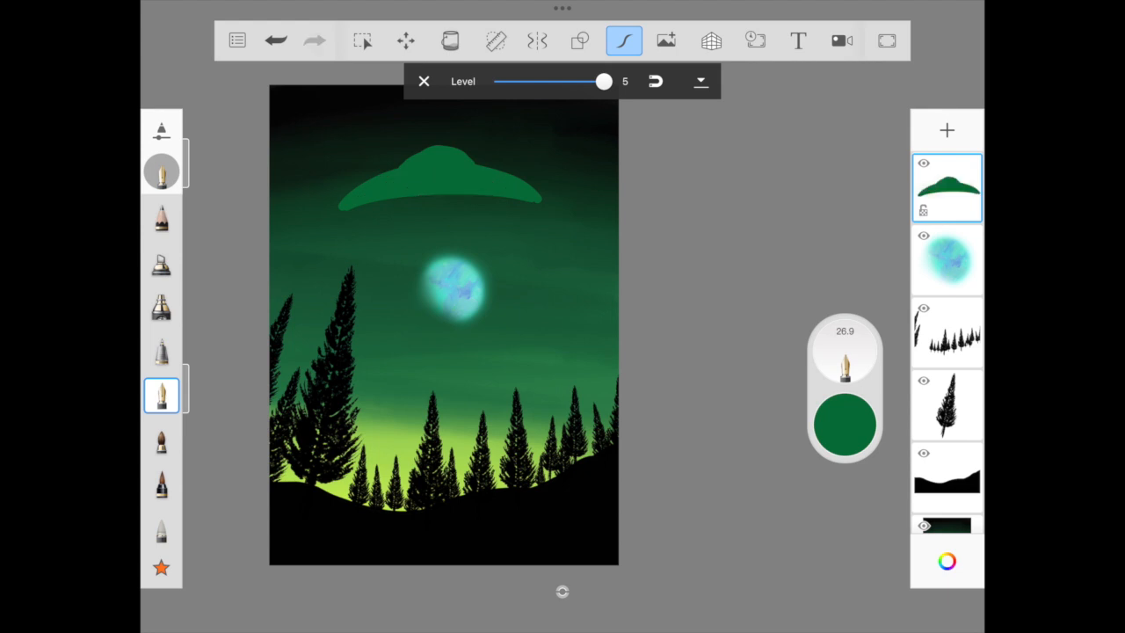
drag(339, 214, 536, 206)
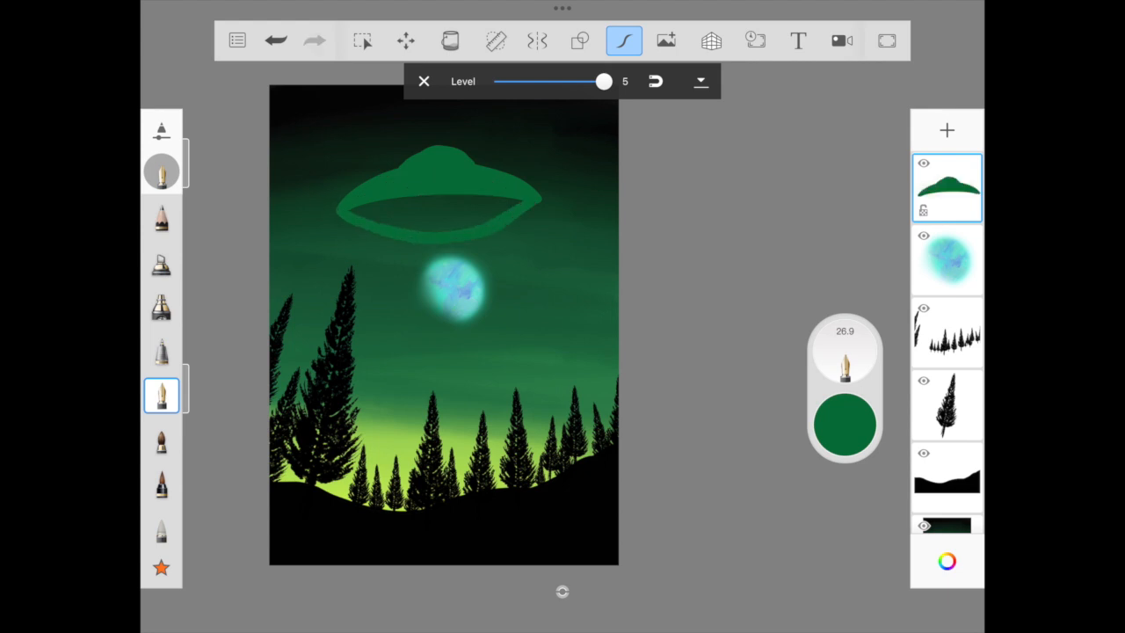
click(842, 425)
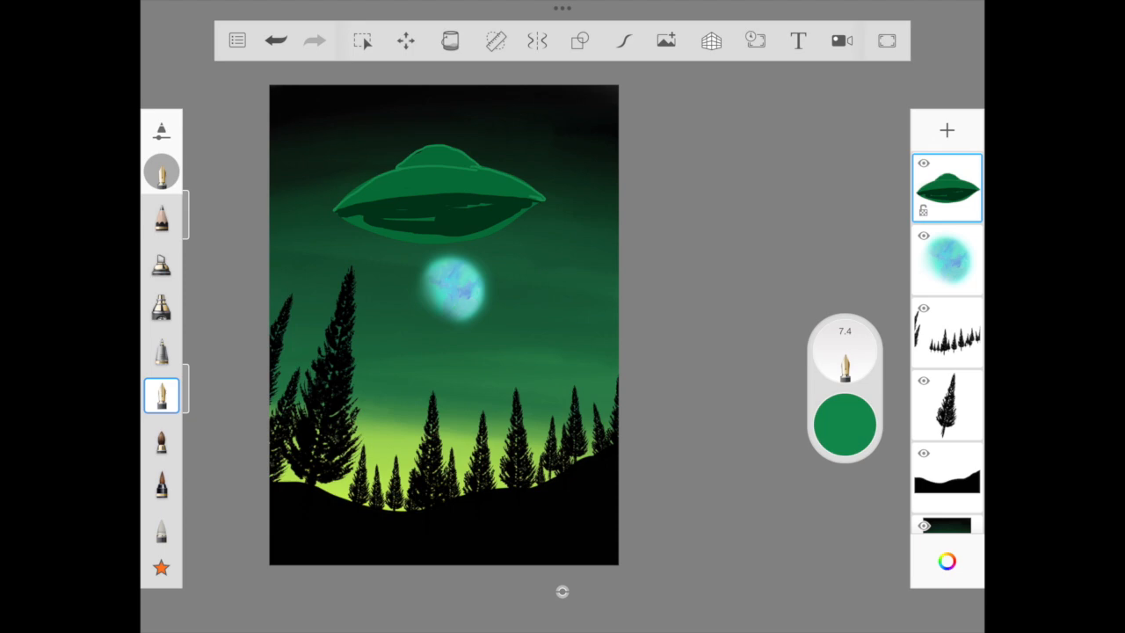
- Airbrush lighter and darker greens across the saucer for rounded shading
click(161, 396)
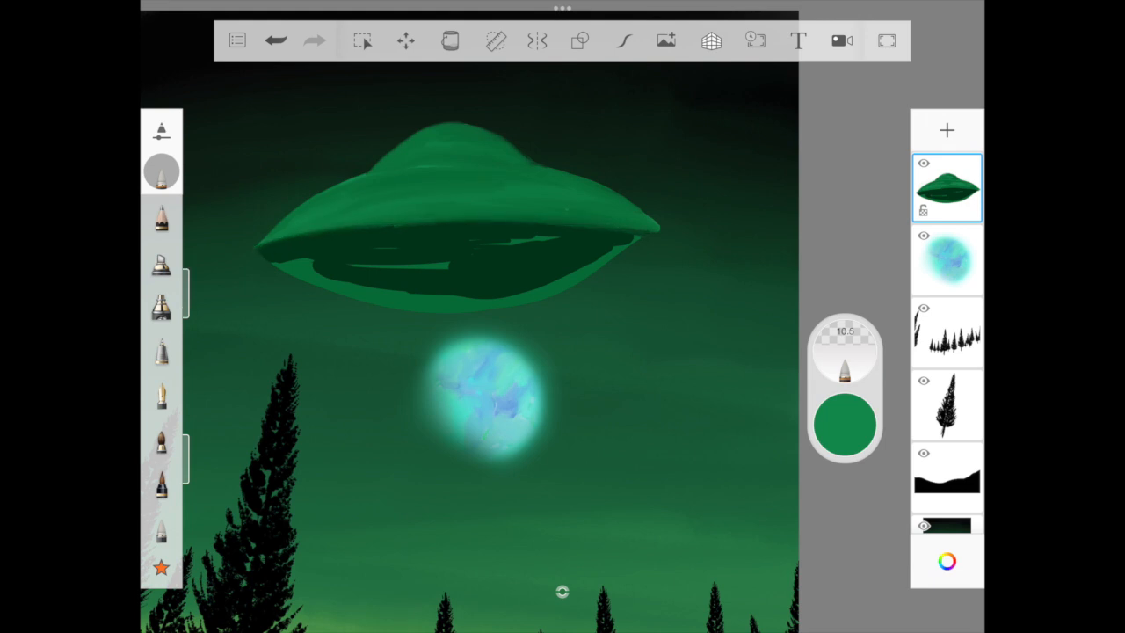
drag(264, 237, 650, 219)
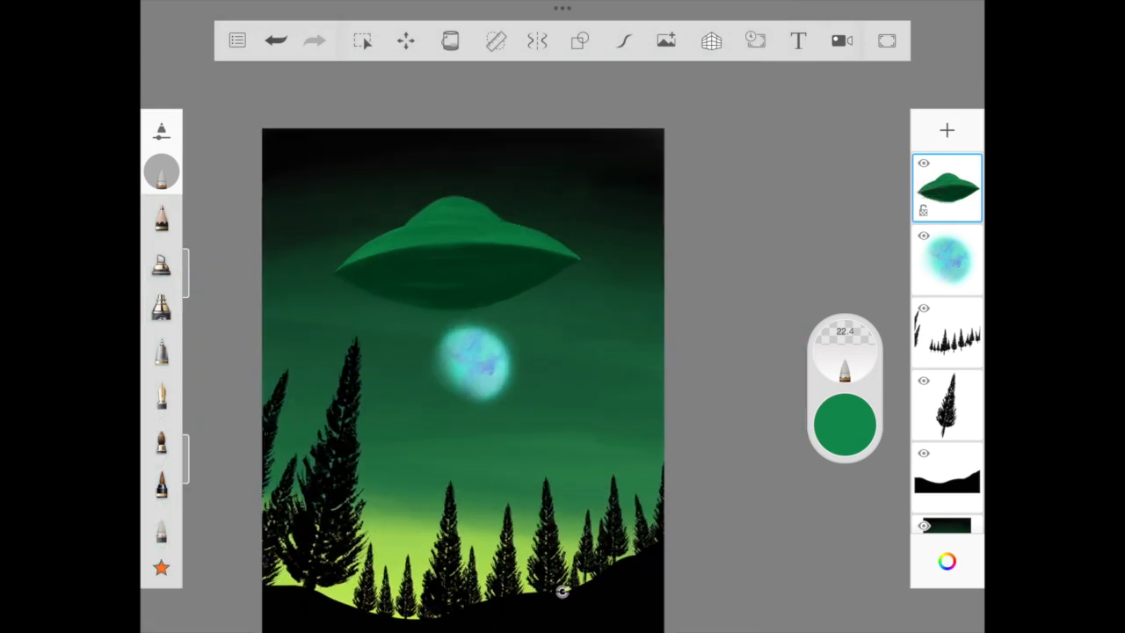
- Shadow the saucer underside in black and add a new layer for its lights
click(162, 306)
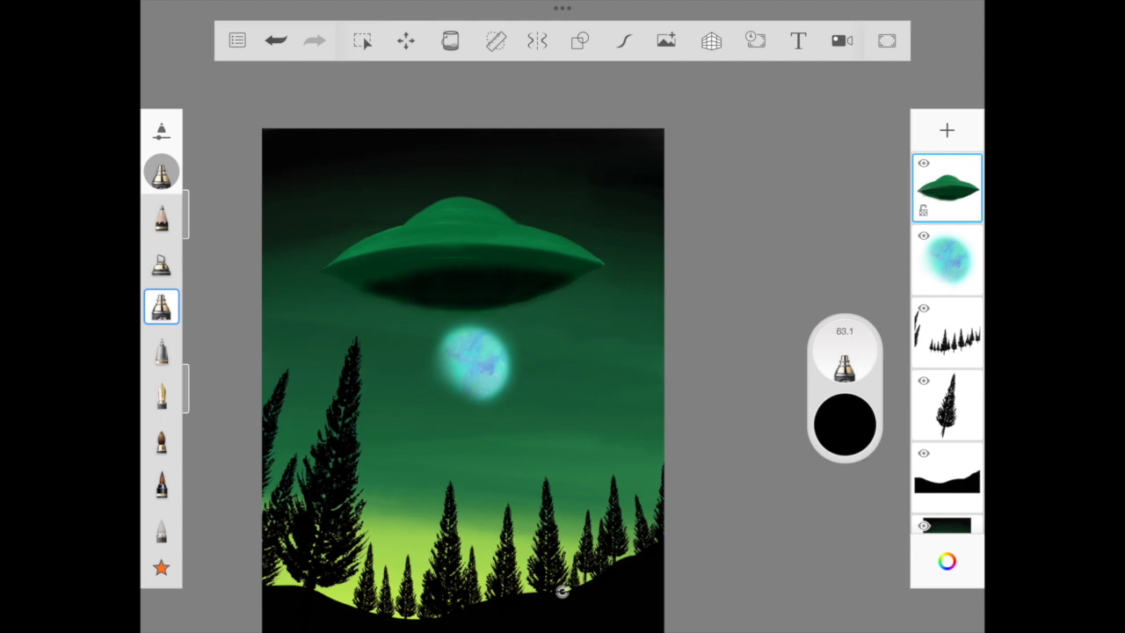
click(947, 561)
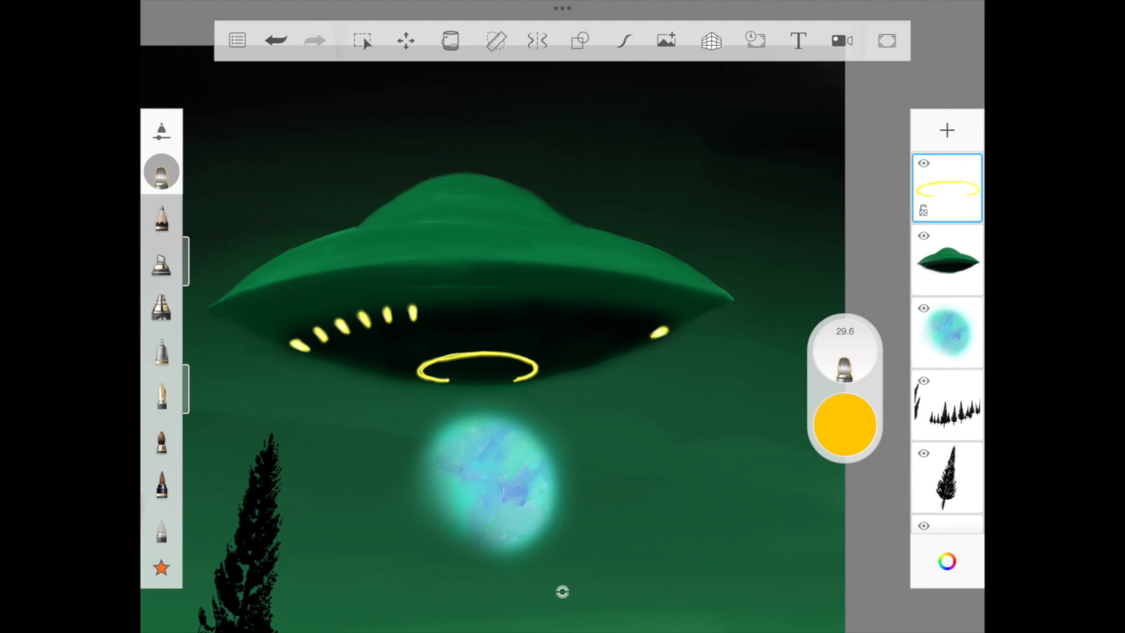
- Paint more yellow lights along the saucer rim and give them an orange glow
drag(545, 299, 663, 329)
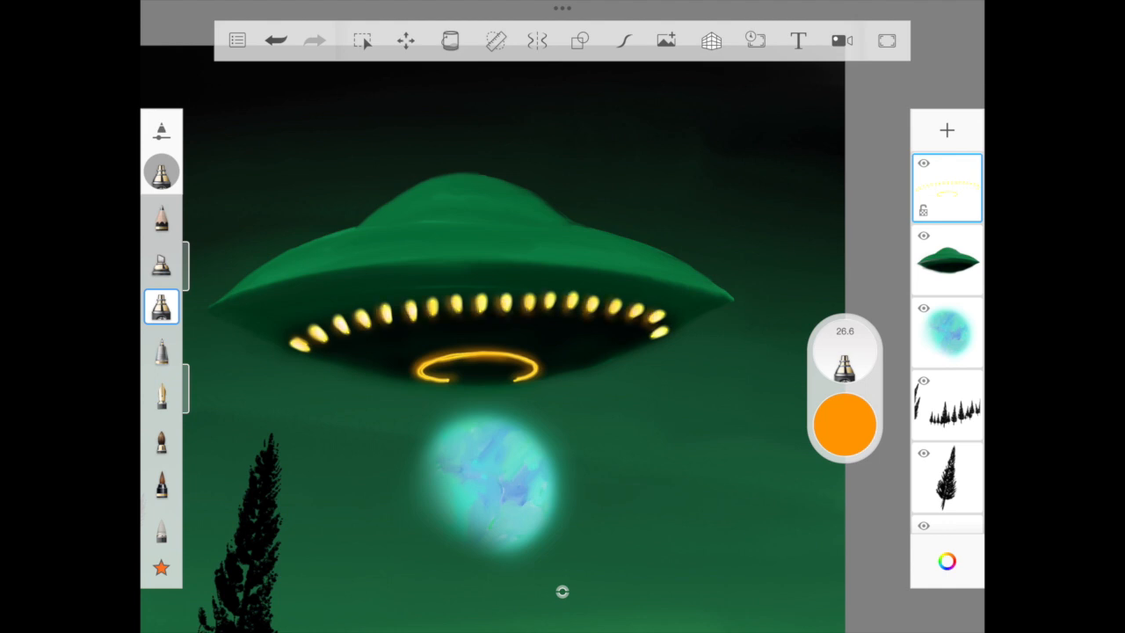
click(161, 306)
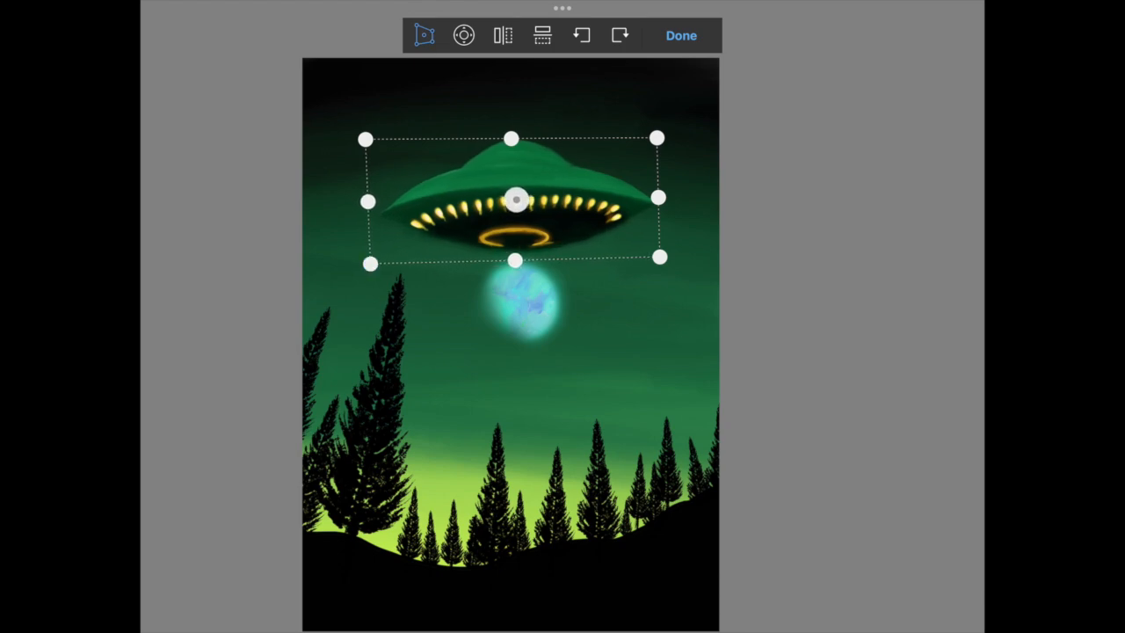
- Scale the saucer and its yellow lights to about 127%, keeping it high above the planet
click(681, 35)
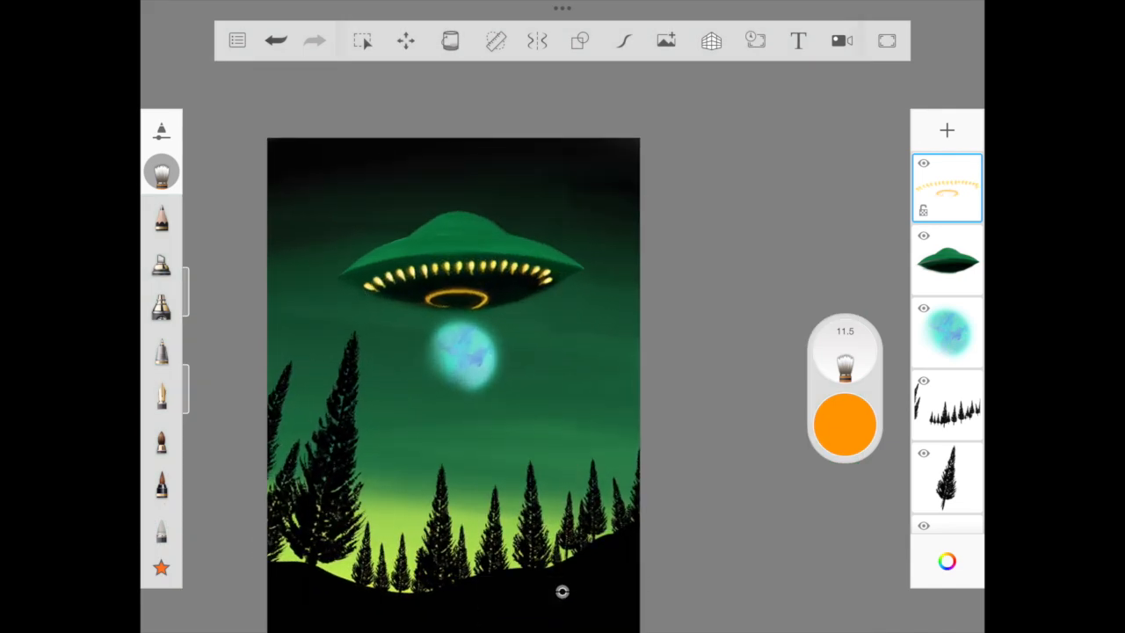
click(161, 306)
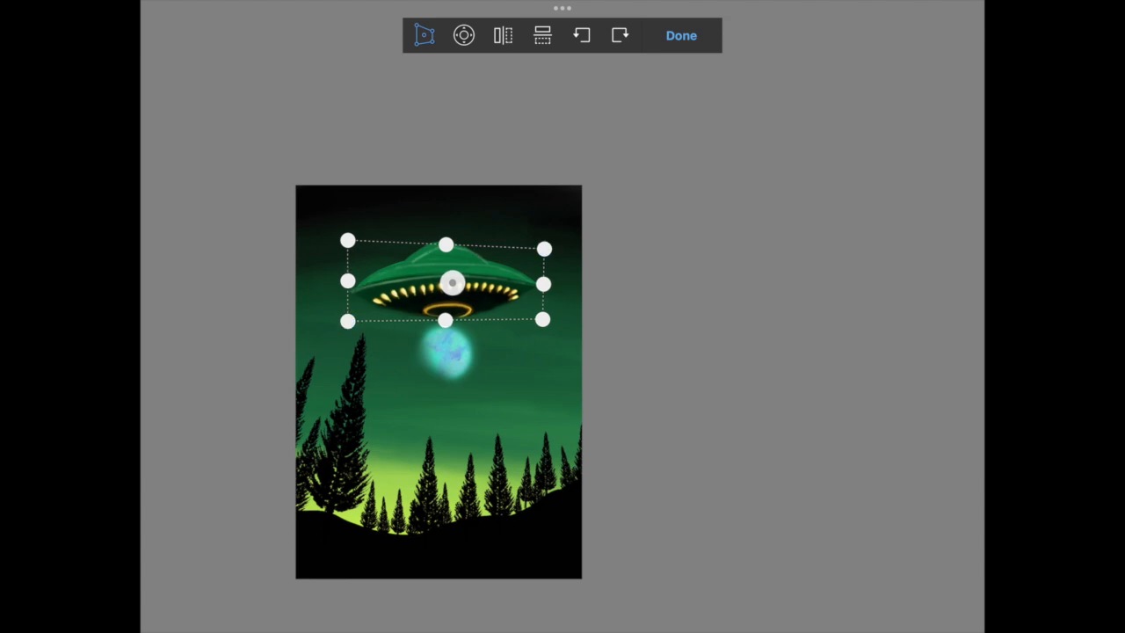
click(681, 35)
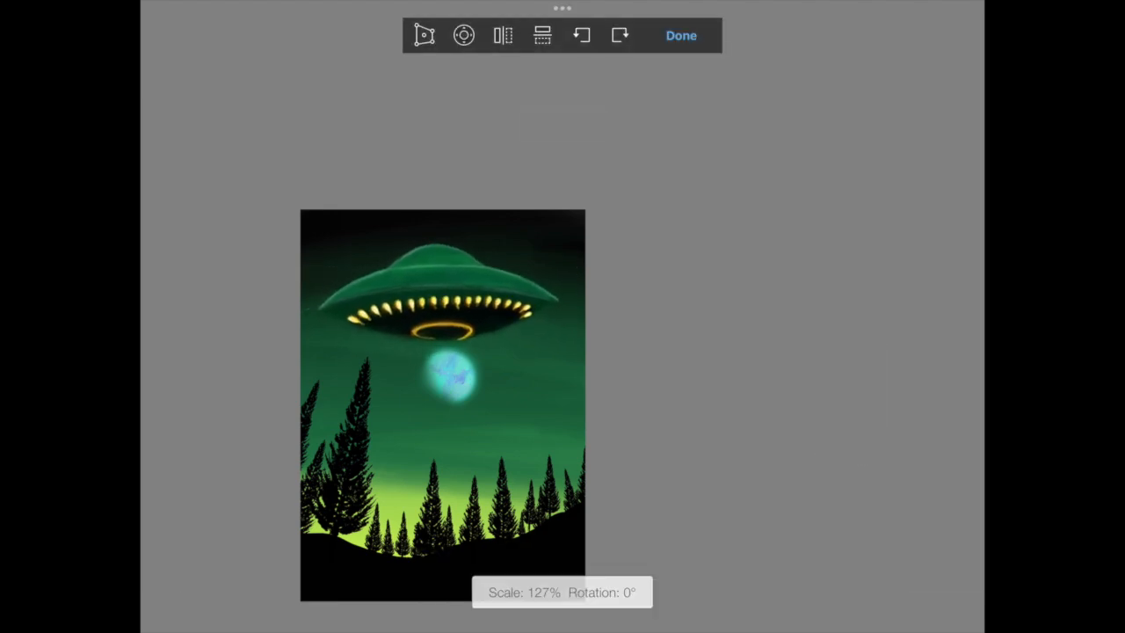
- Finish placing the two small tilted saucer copies right of the planet and above the trees
click(680, 35)
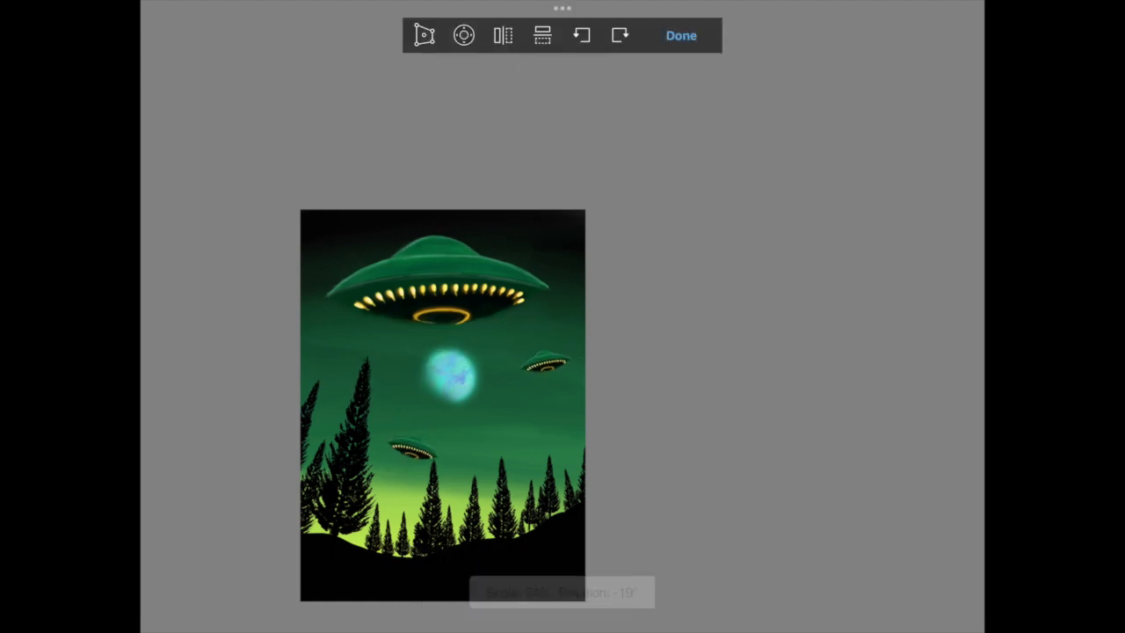
click(680, 35)
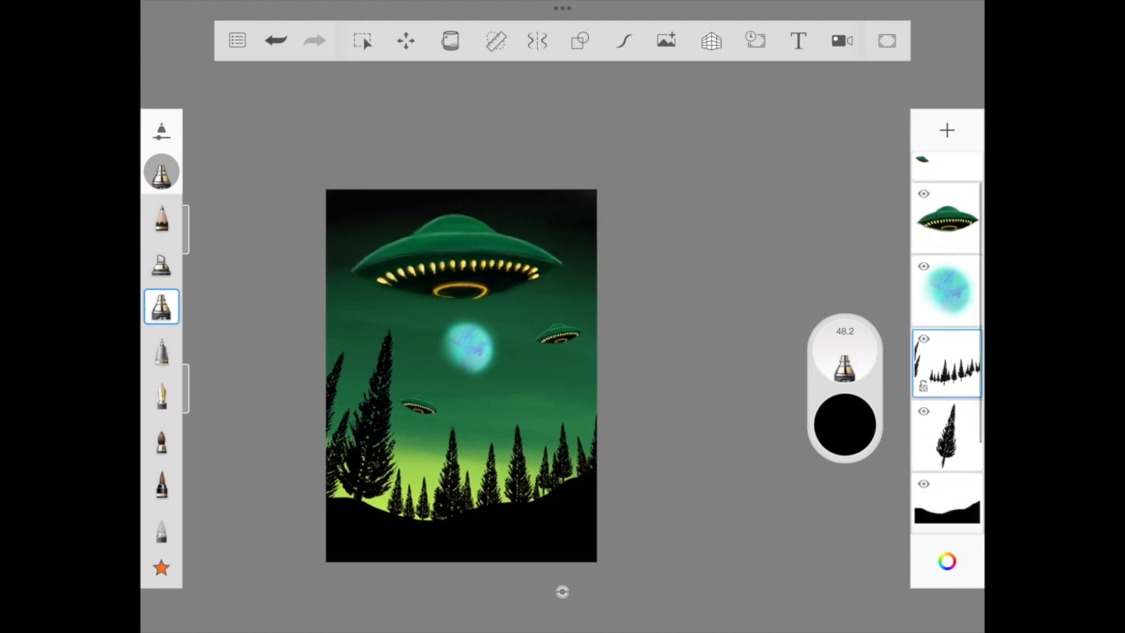
- Add a star layer with white speckled stars, then bring up the Glow Neon brush properties
click(947, 561)
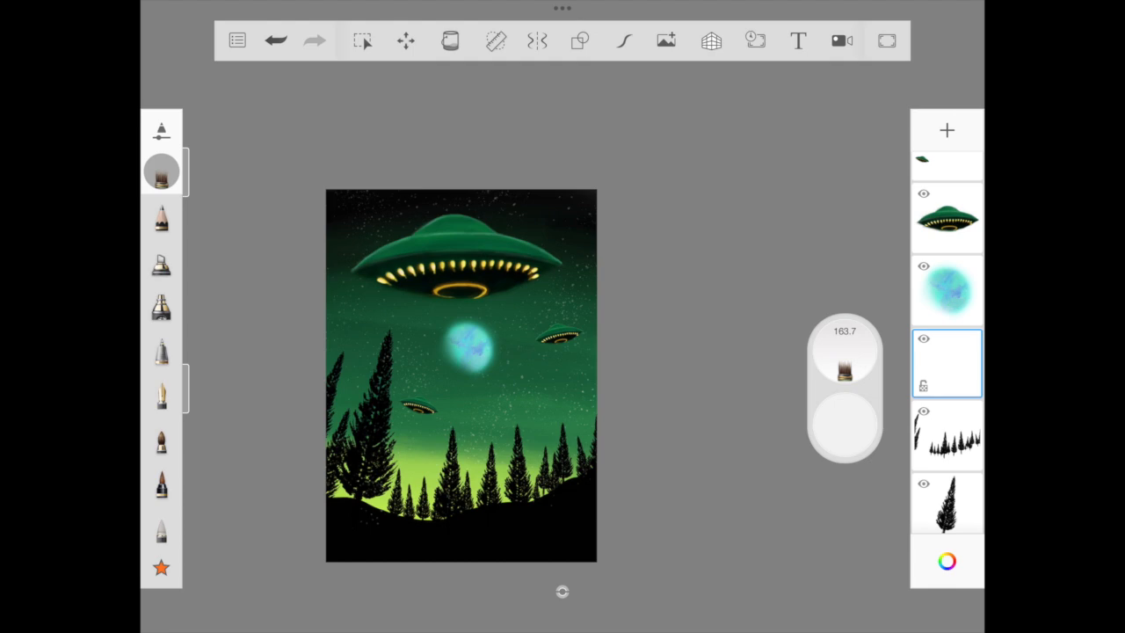
click(946, 561)
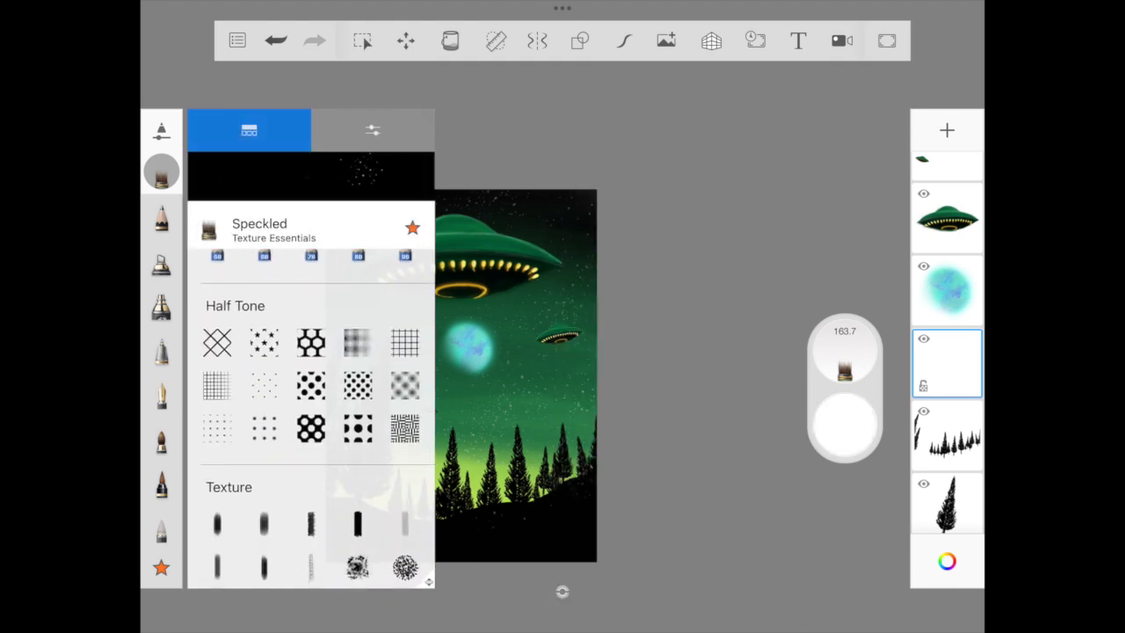
click(372, 130)
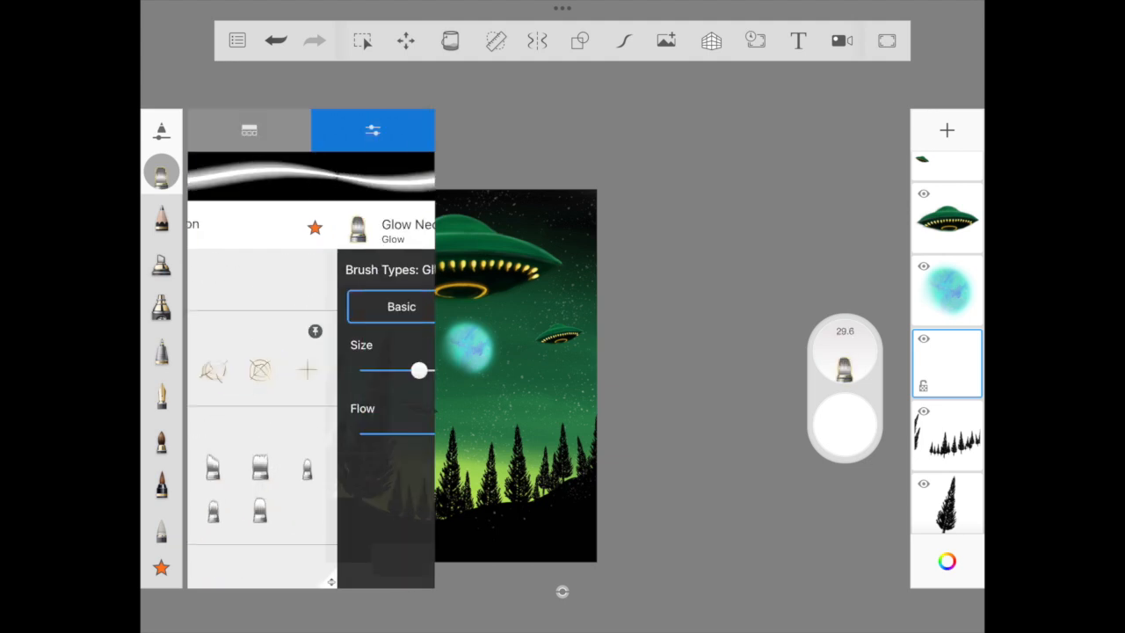